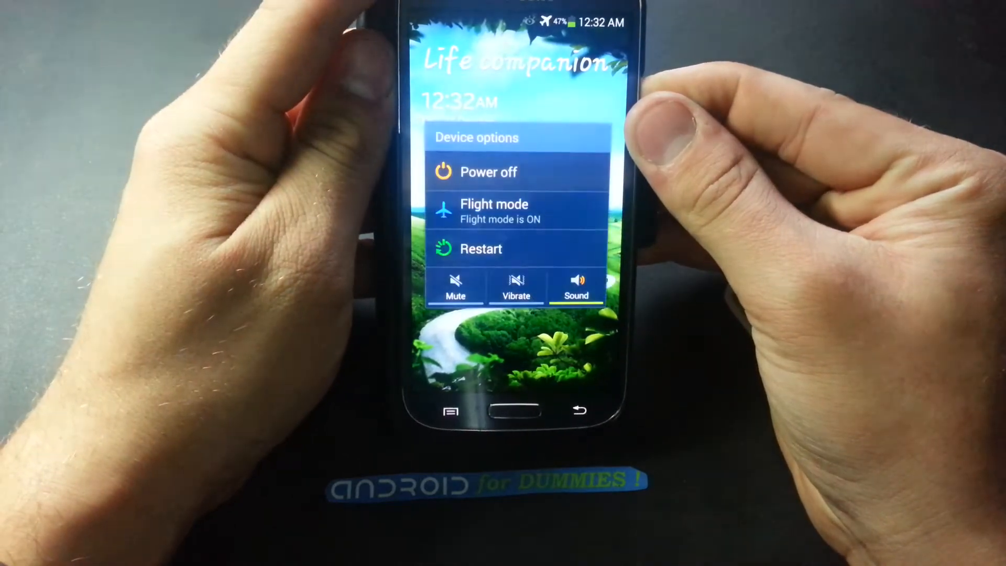
Choose Power off in the Galaxy's Device options menu to get the shutdown warning.
click(488, 172)
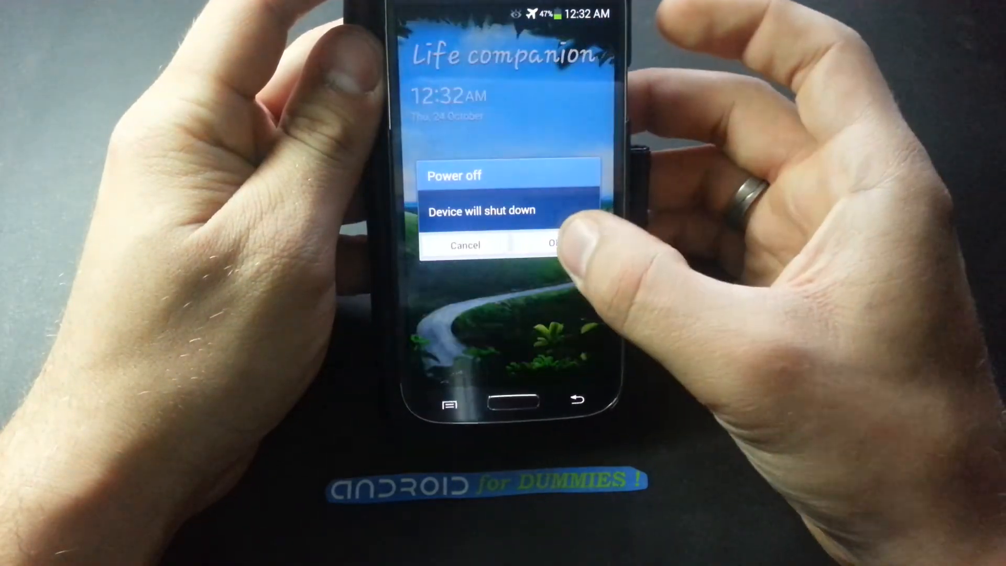